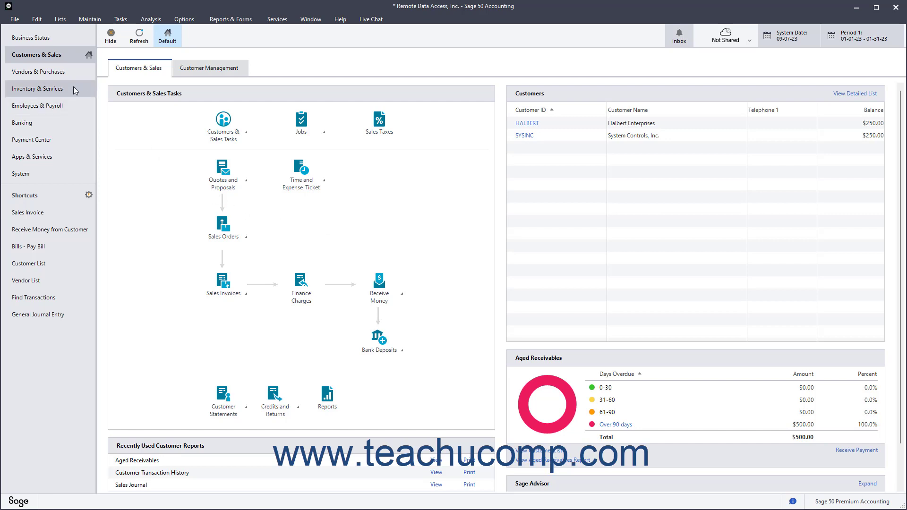
- Reveal the Remote Data Access submenu from the File menu
{"action": "left_click", "coordinate": [17, 18]}
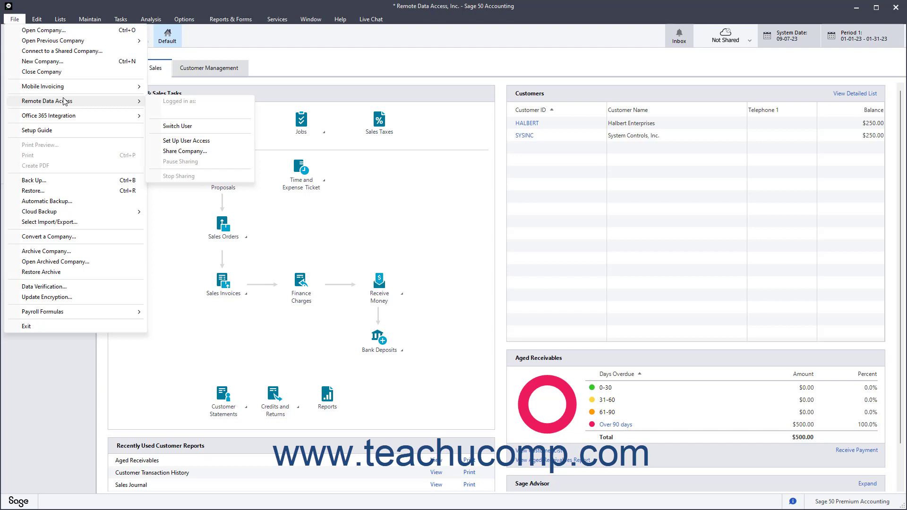
{"action": "mouse_move", "coordinate": [76, 101]}
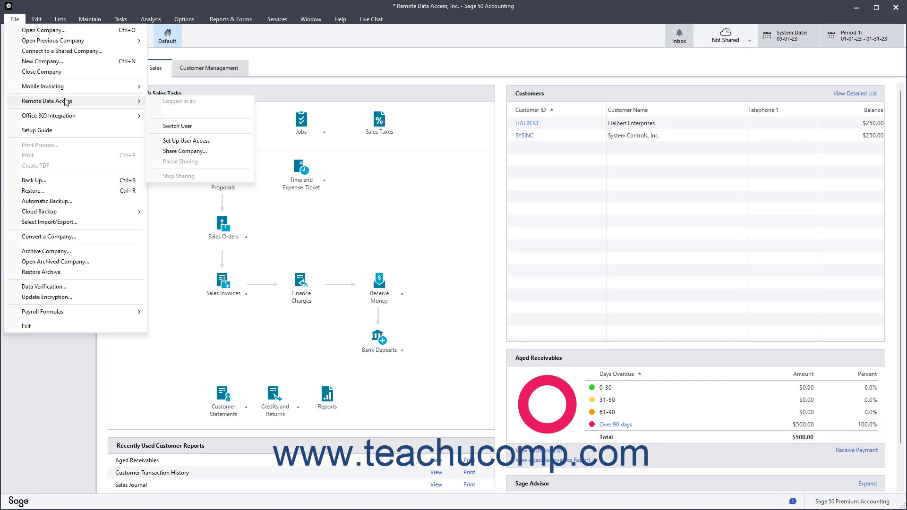
{"action": "mouse_move", "coordinate": [95, 104]}
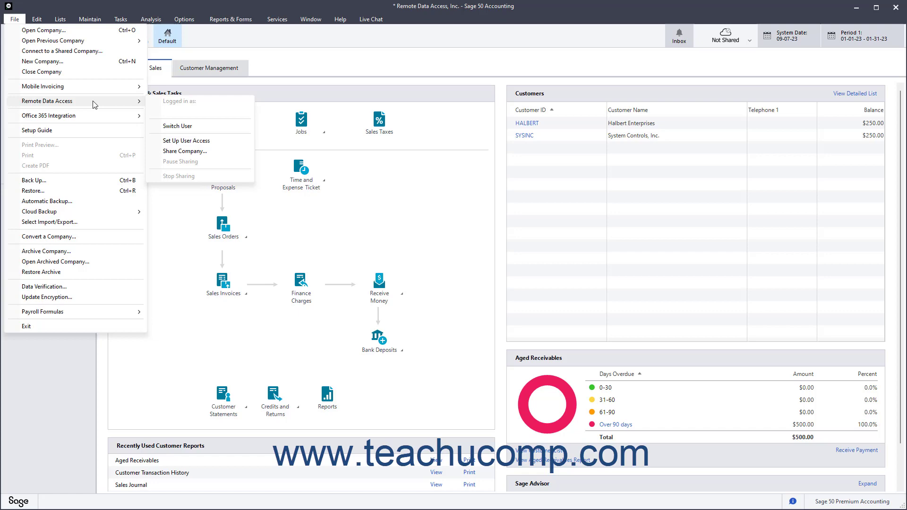
{"action": "mouse_move", "coordinate": [193, 154]}
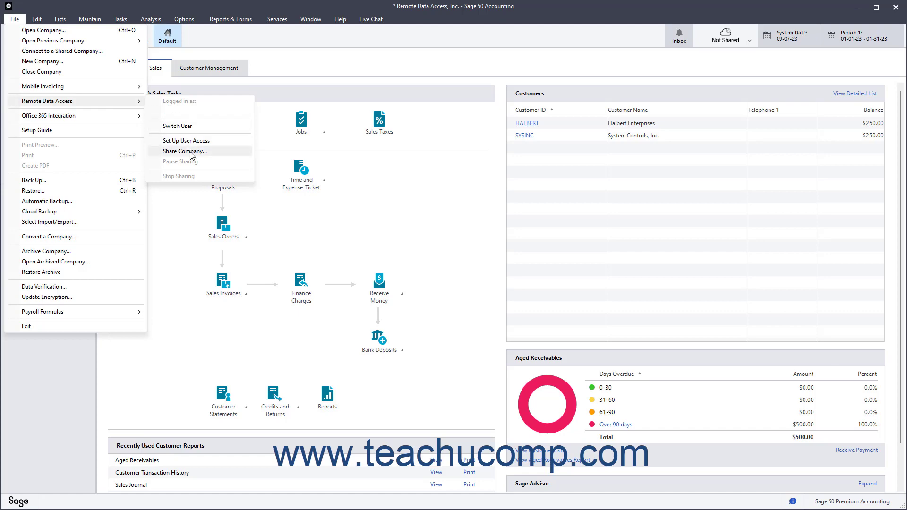
- Share the company via Share Company, accepting the upload notice and continuing without user emails
{"action": "left_click", "coordinate": [186, 140]}
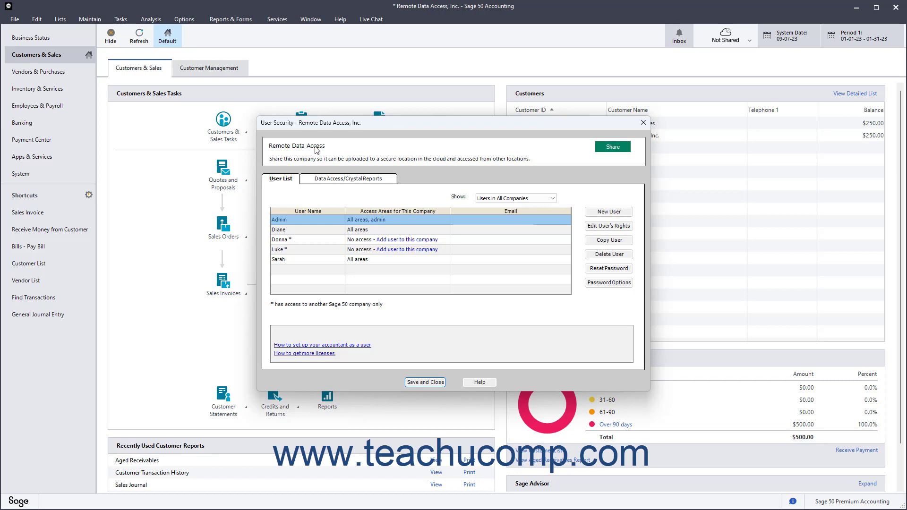
{"action": "mouse_move", "coordinate": [601, 146]}
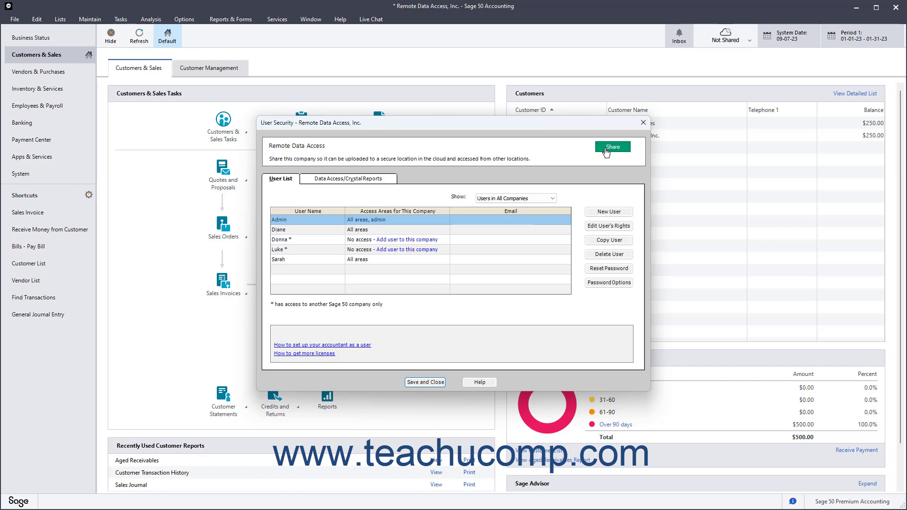
{"action": "left_click", "coordinate": [612, 146]}
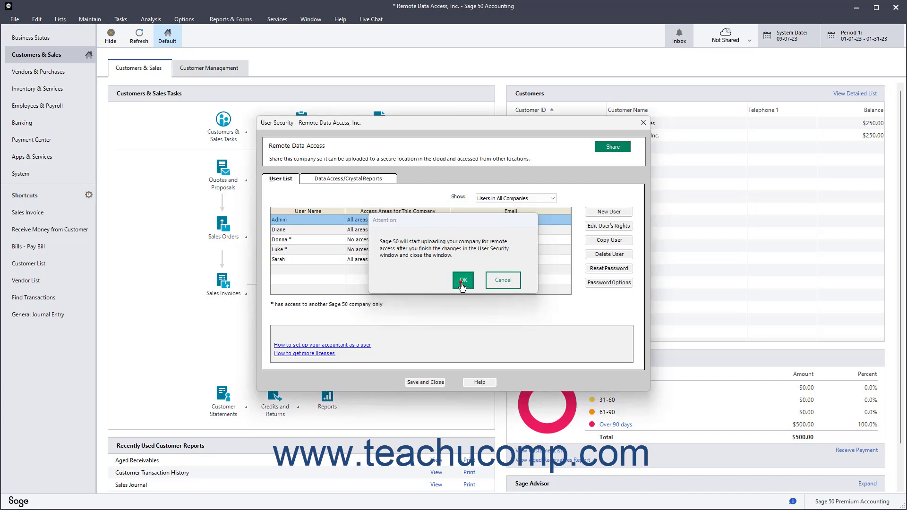
{"action": "left_click", "coordinate": [463, 279]}
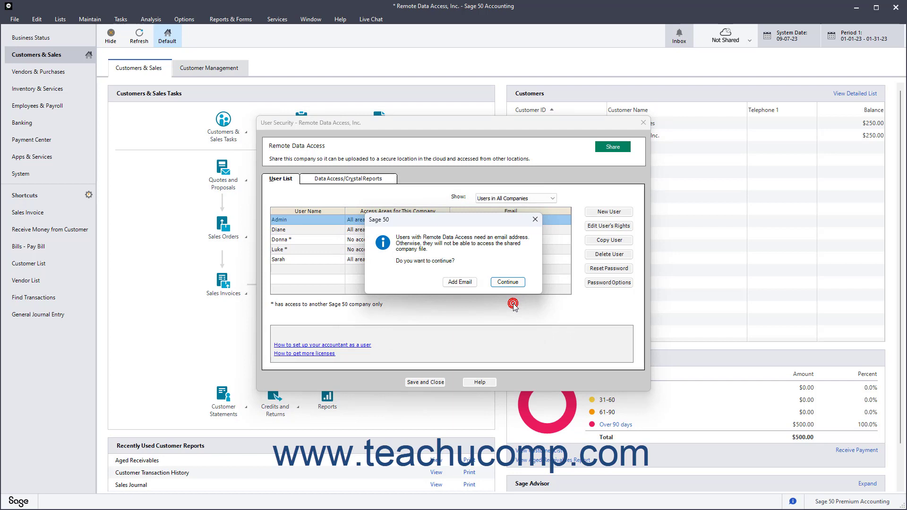
{"action": "left_click", "coordinate": [507, 282]}
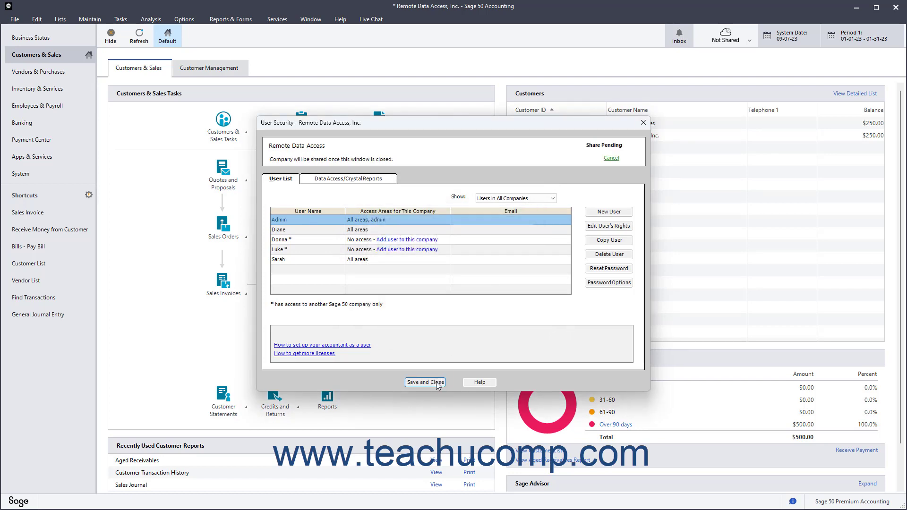
- Save and close User Security and acknowledge the sharing confirmation so the company shows as Shared
{"action": "left_click", "coordinate": [425, 382]}
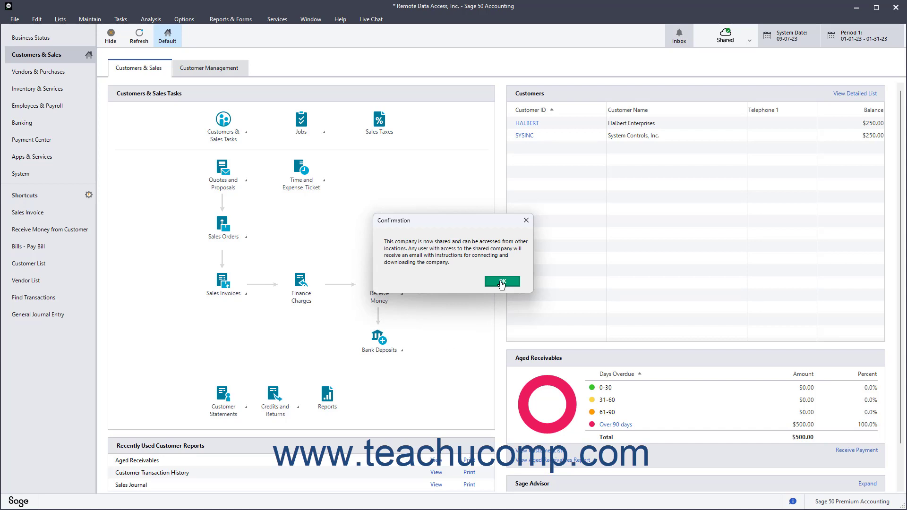
{"action": "left_click", "coordinate": [501, 281]}
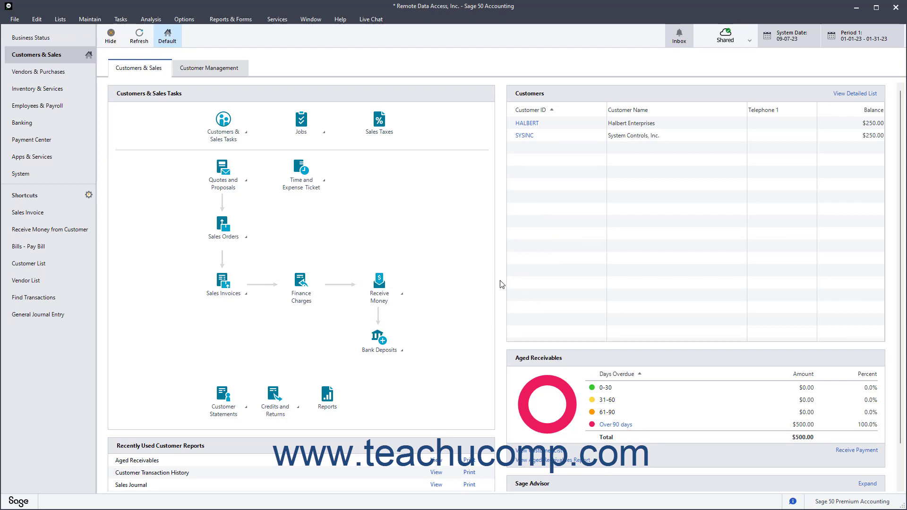
{"action": "mouse_move", "coordinate": [745, 46]}
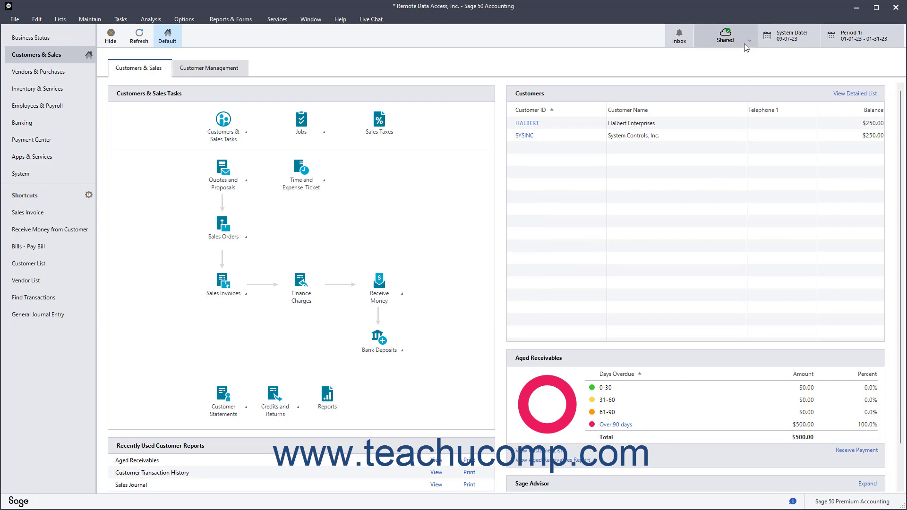
{"action": "left_click", "coordinate": [750, 38]}
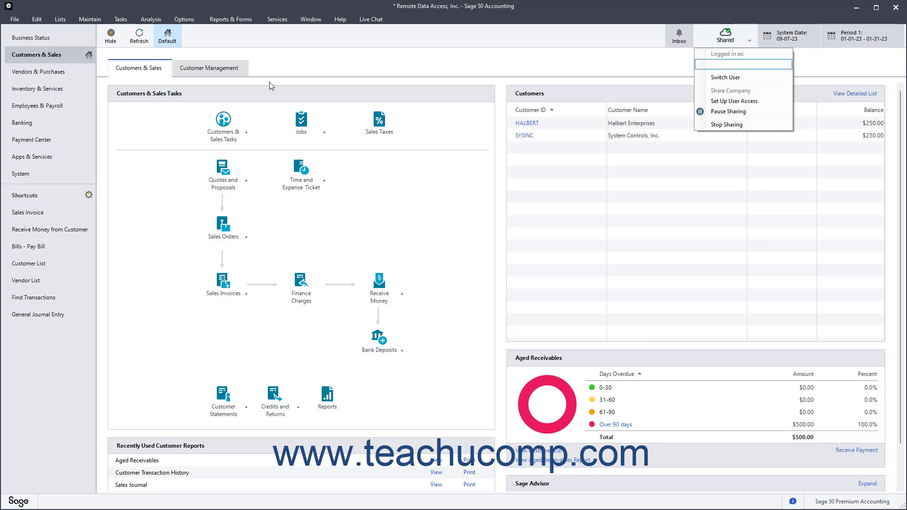
{"action": "left_click", "coordinate": [16, 19]}
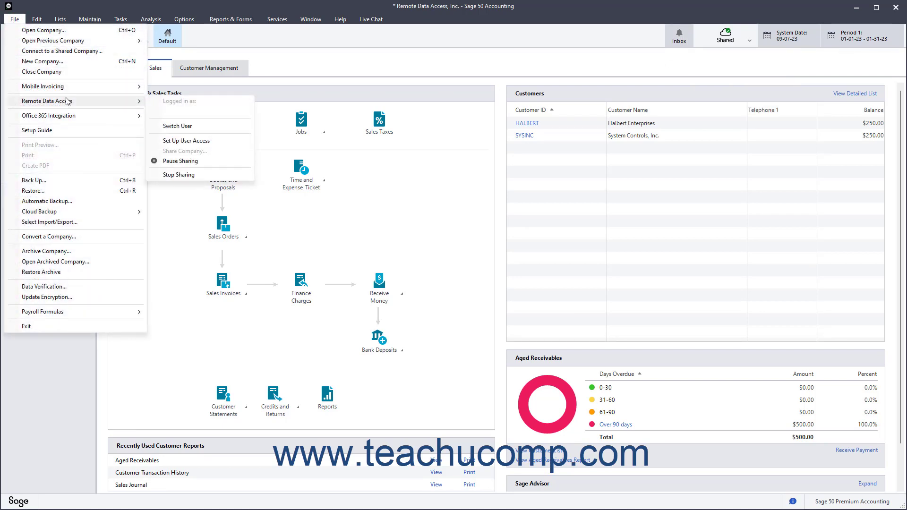
{"action": "mouse_move", "coordinate": [43, 40]}
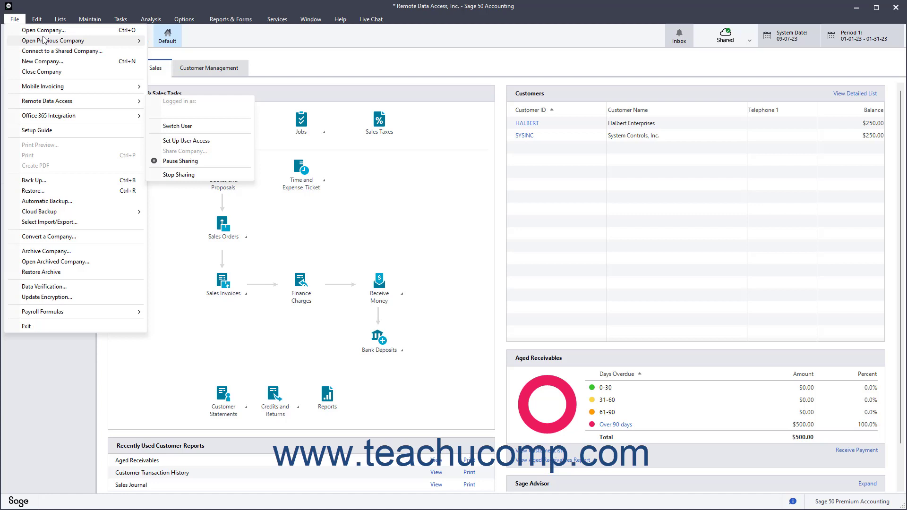
{"action": "left_click", "coordinate": [15, 18]}
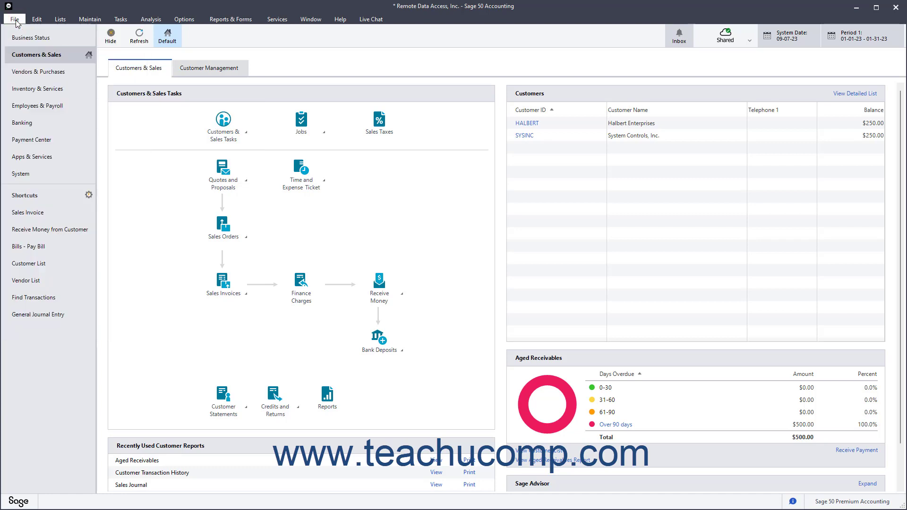
{"action": "mouse_move", "coordinate": [219, 68]}
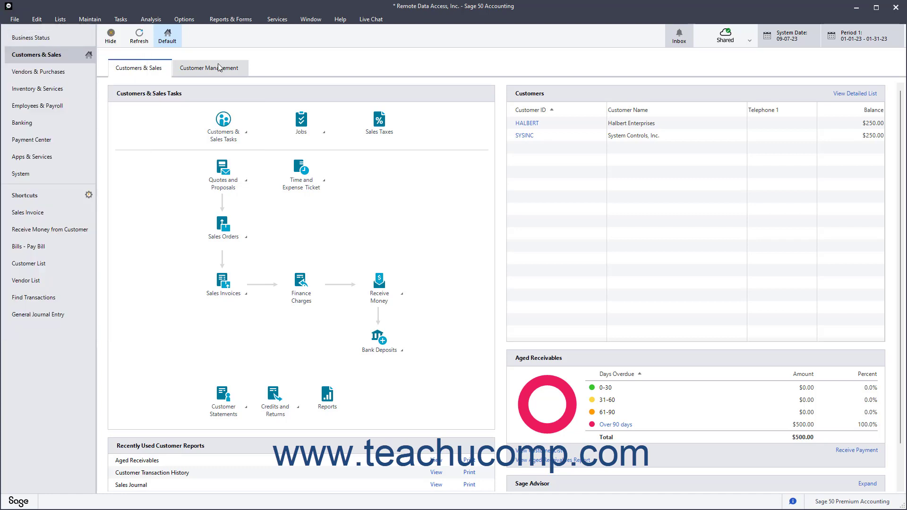